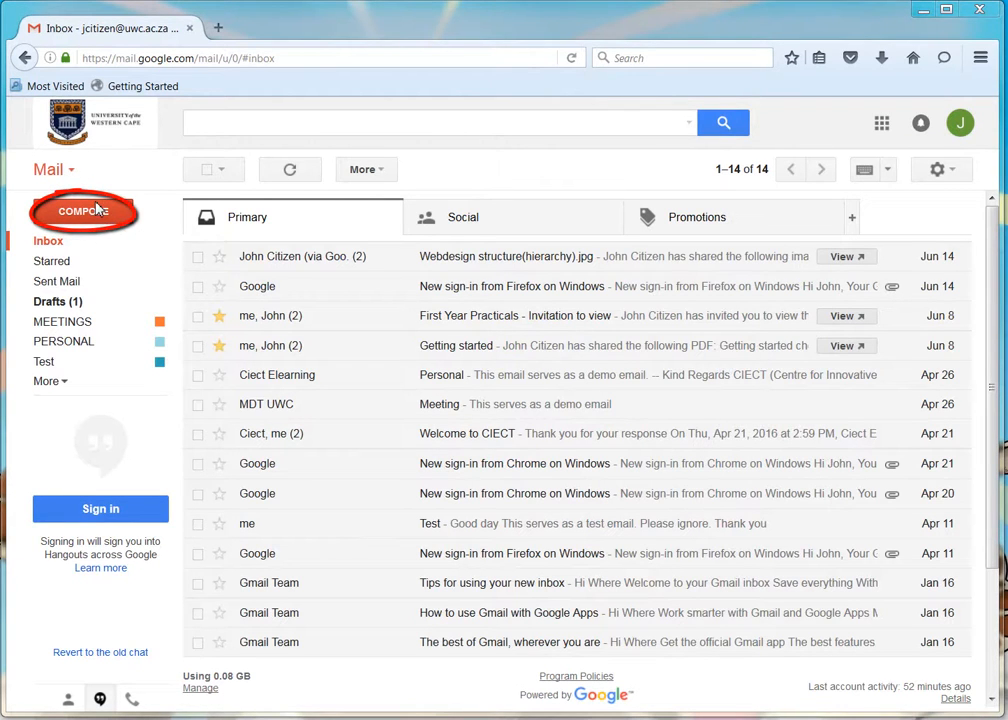
click(84, 212)
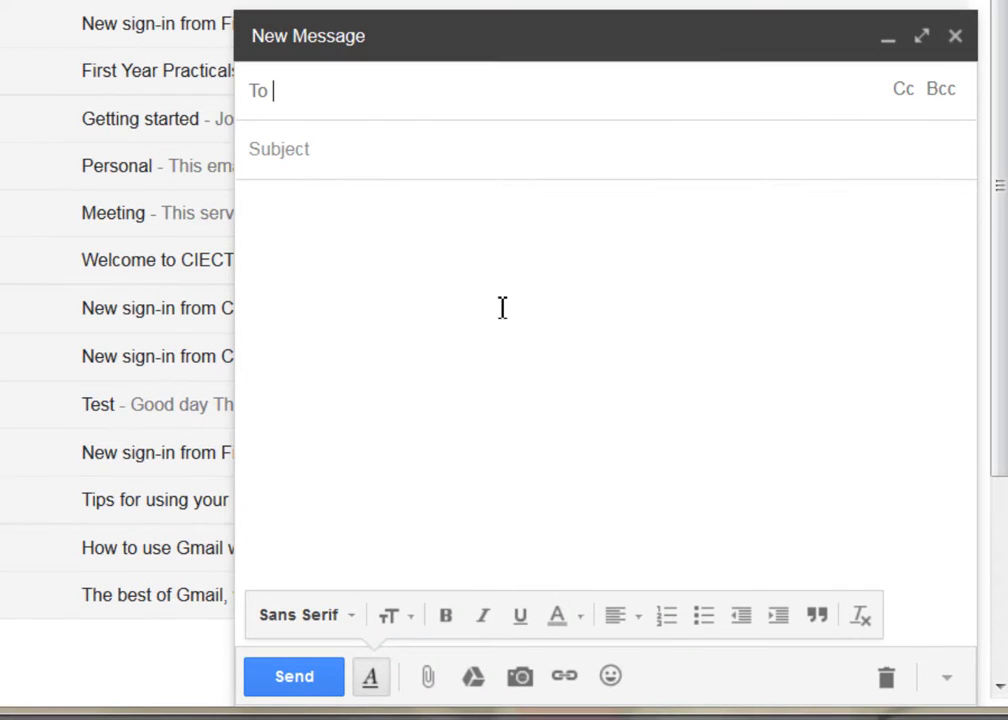
mouse_move(344, 180)
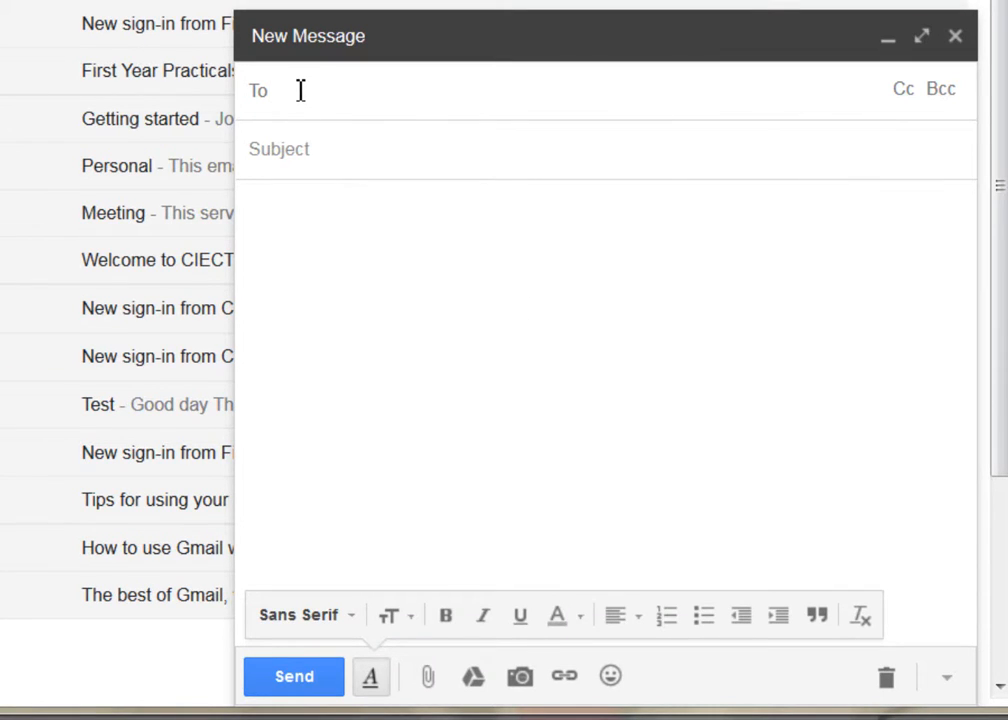
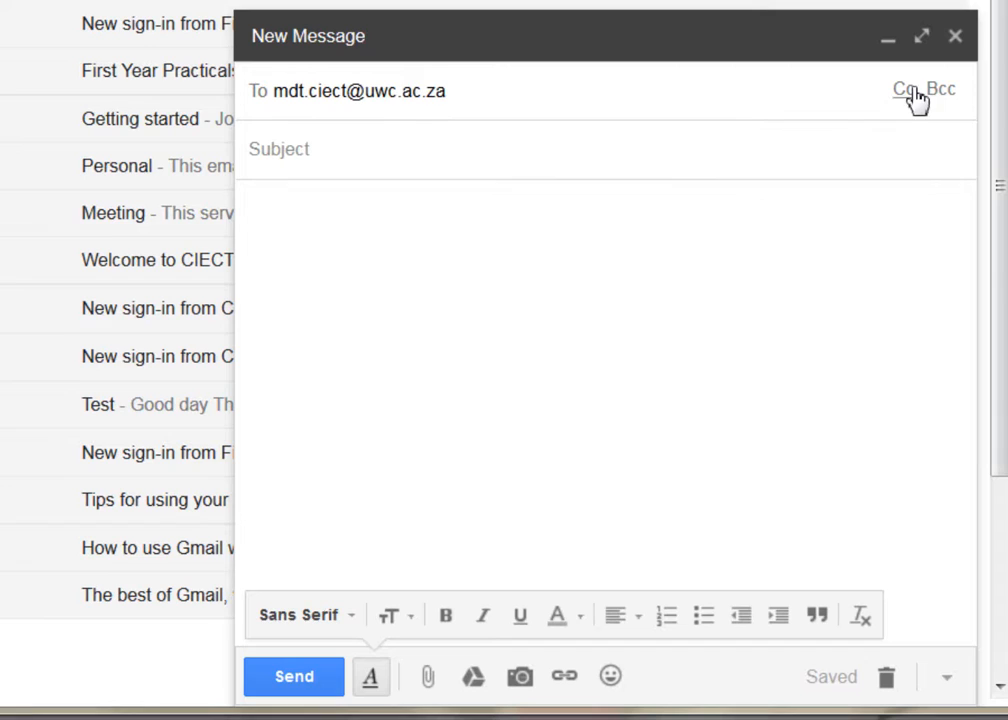
mouse_move(904, 90)
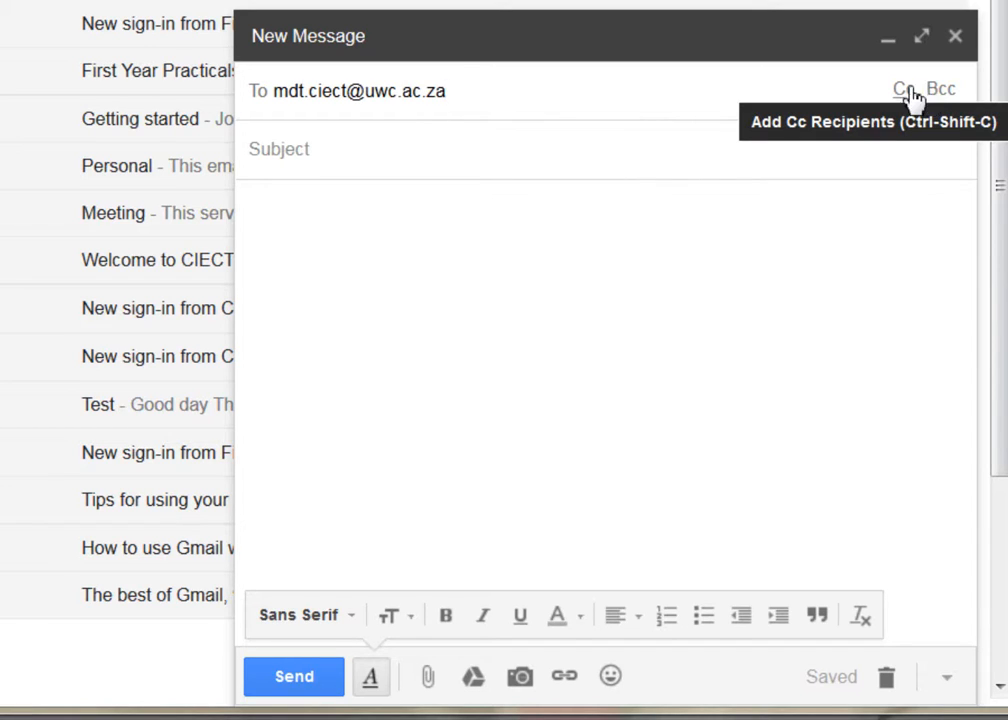
mouse_move(310, 148)
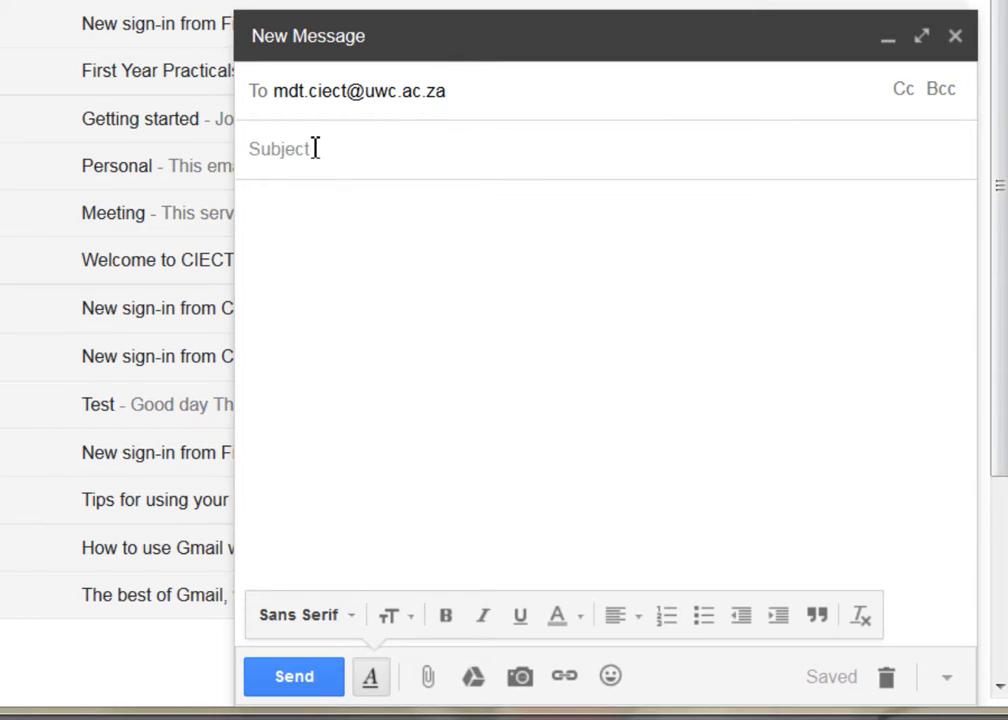
Step: Give the draft the subject line 'Test'
click(290, 148)
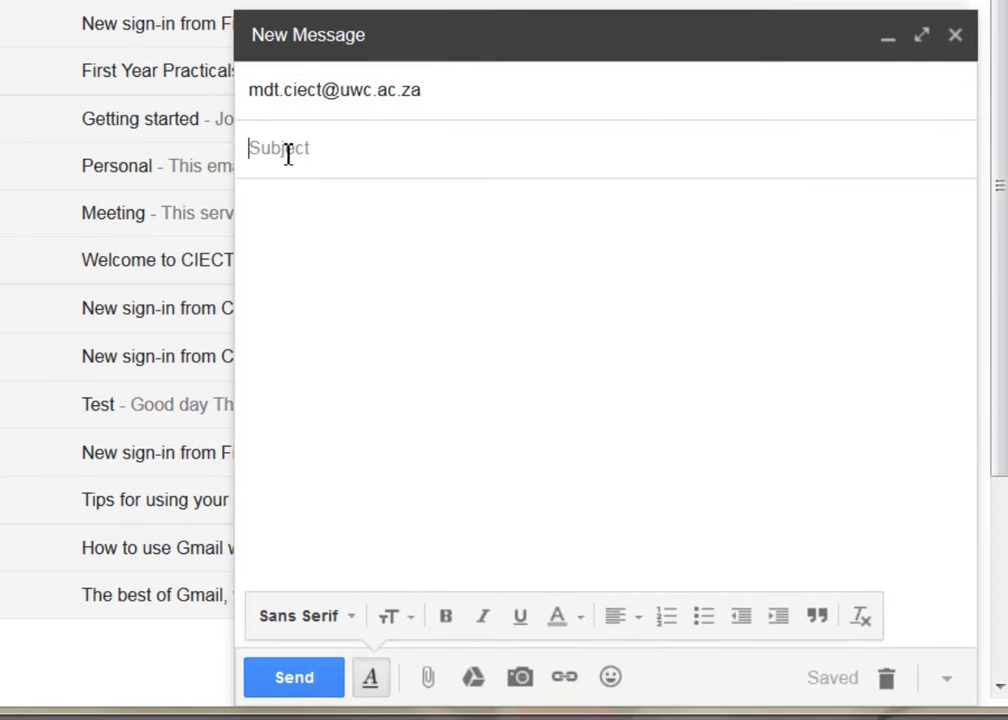
text(Test)
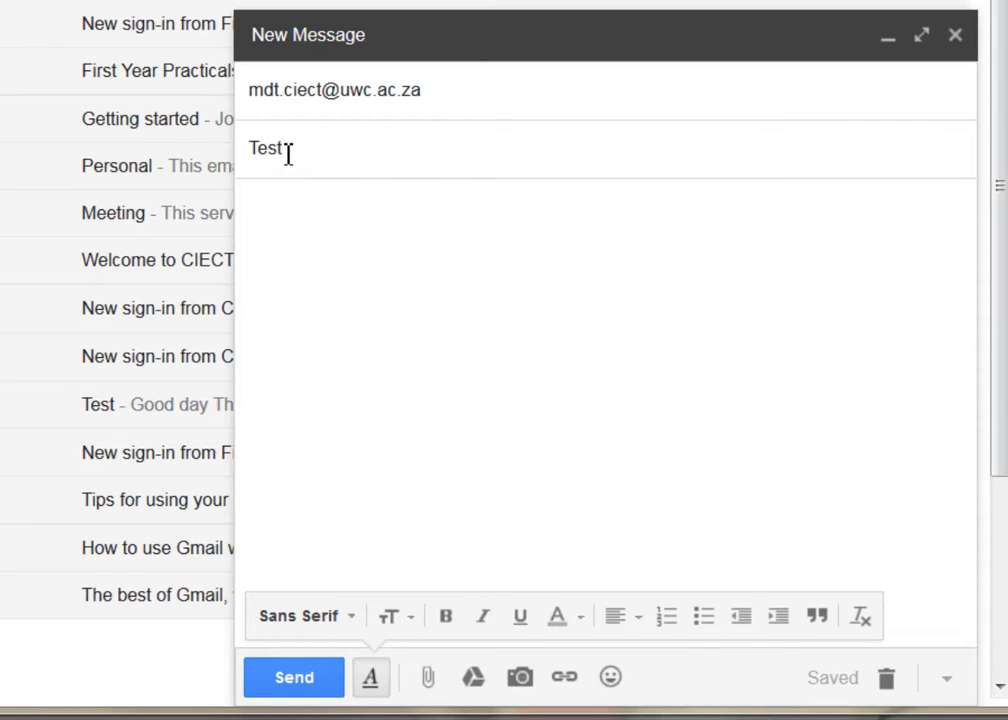
mouse_move(302, 238)
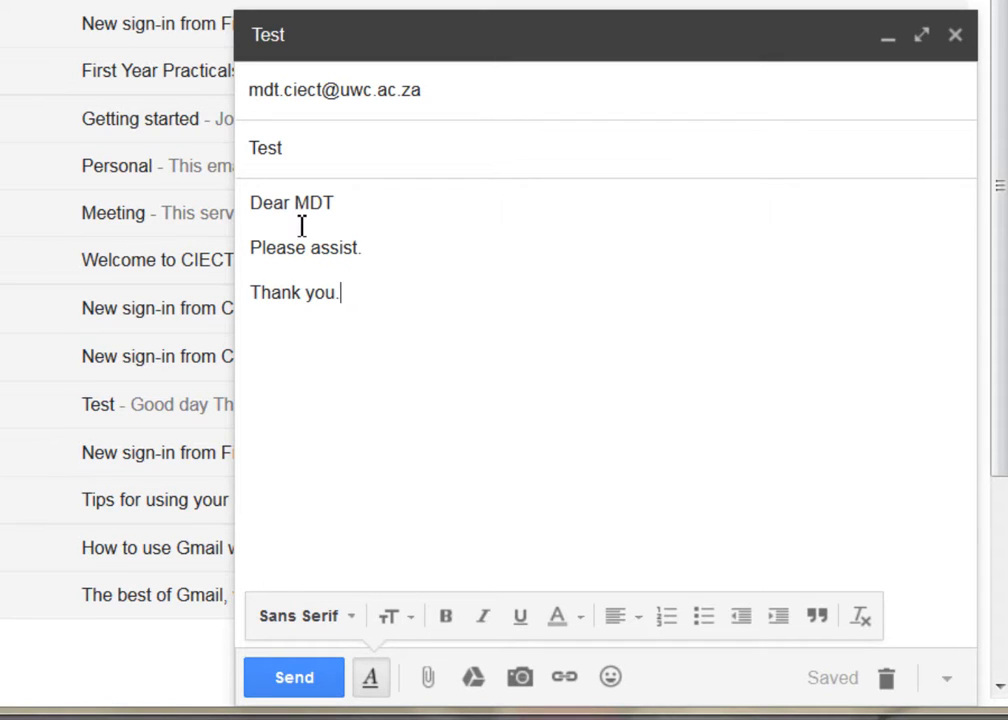
mouse_move(358, 378)
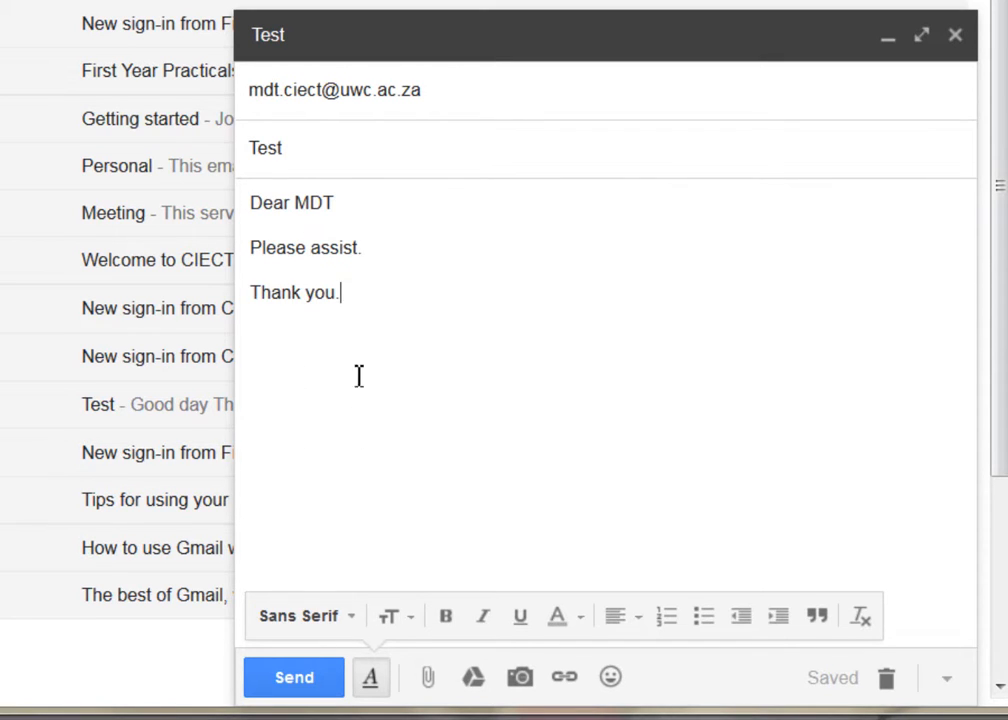
Step: Select the whole body and make it larger Verdana text
key(ctrl+a)
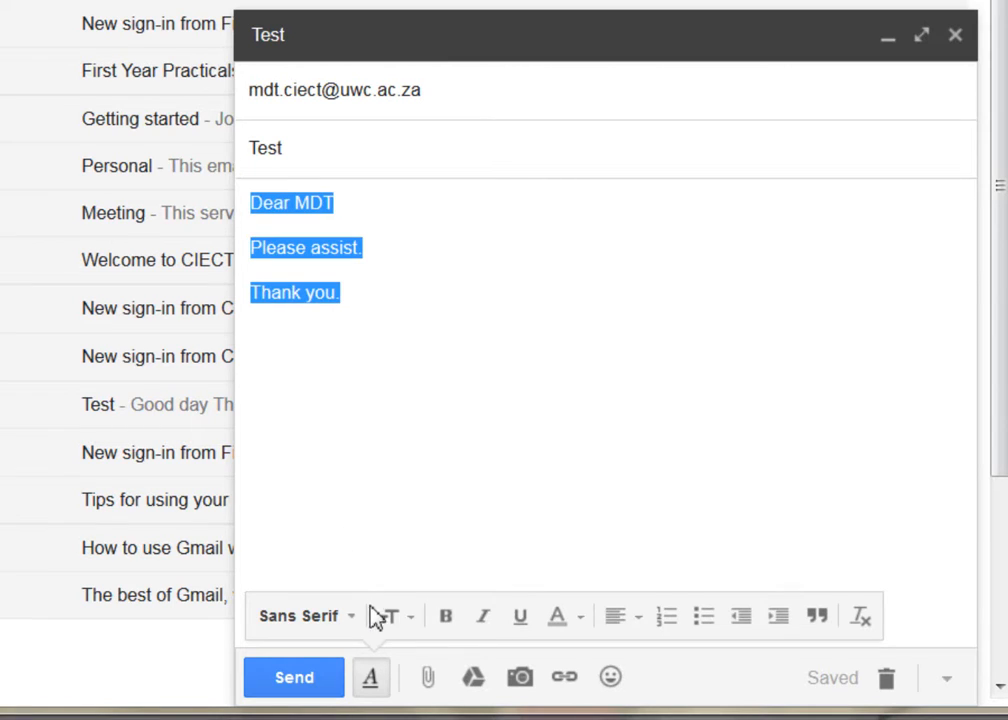
click(304, 616)
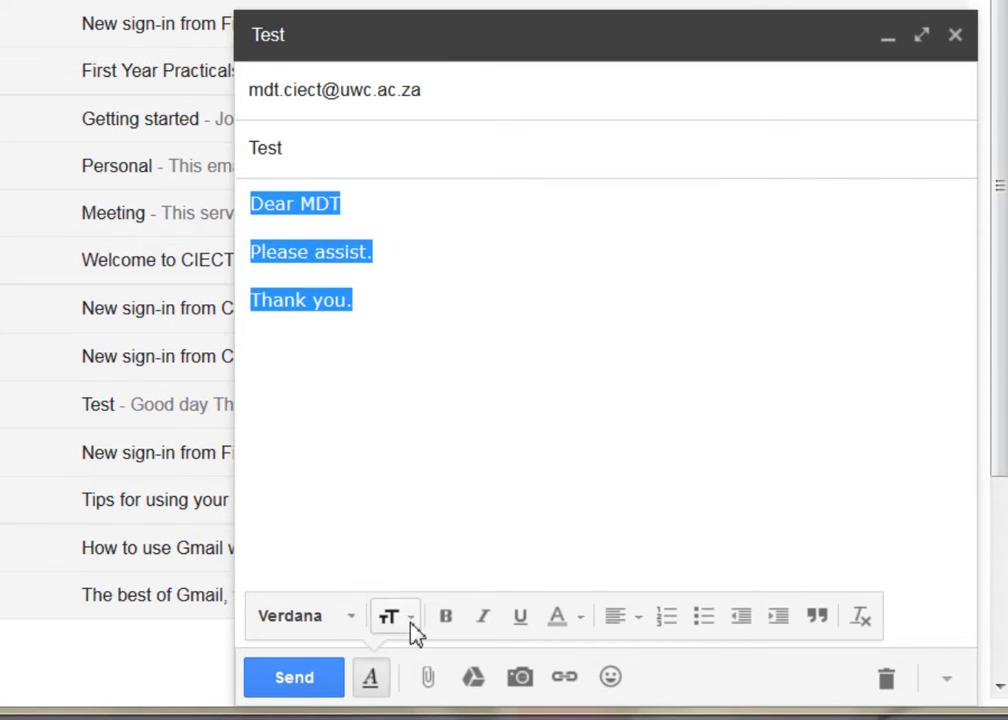
click(388, 616)
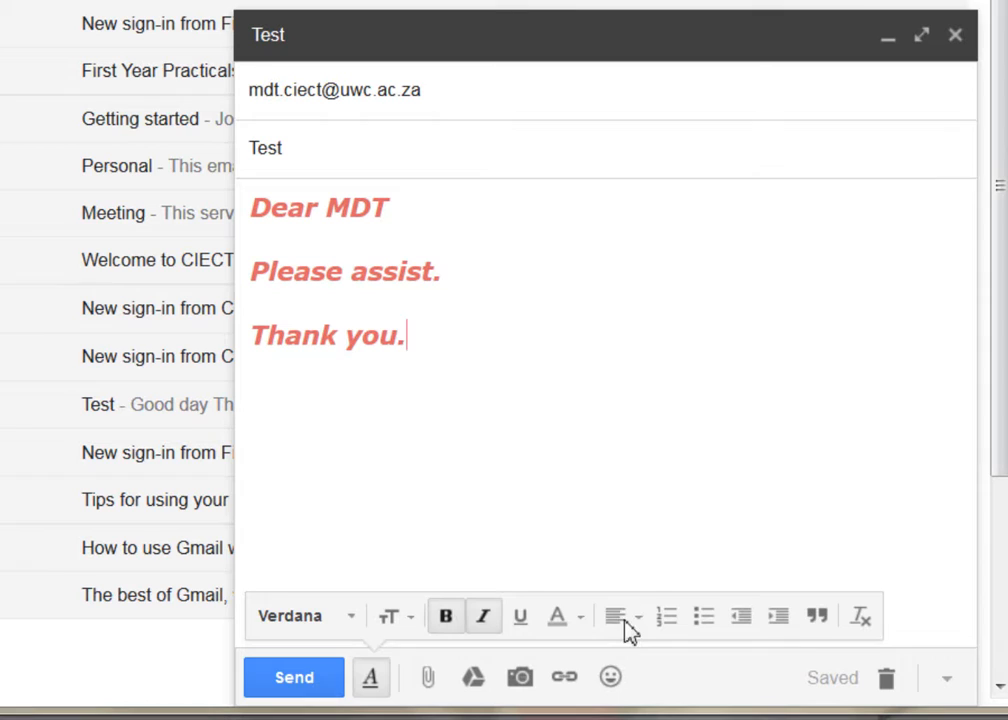
click(616, 616)
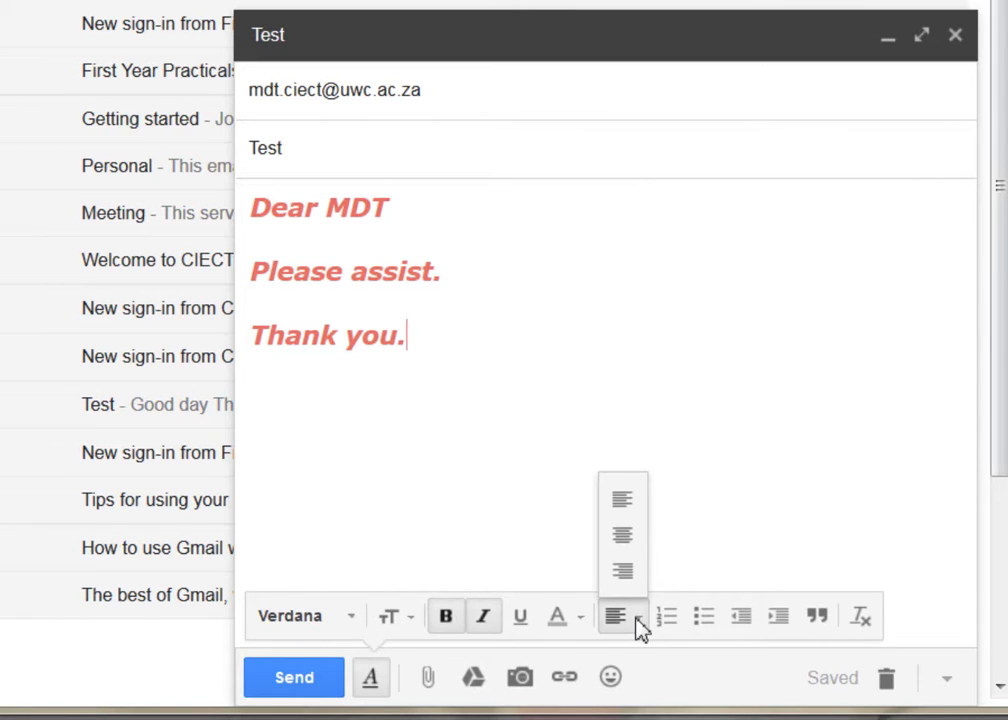
mouse_move(704, 616)
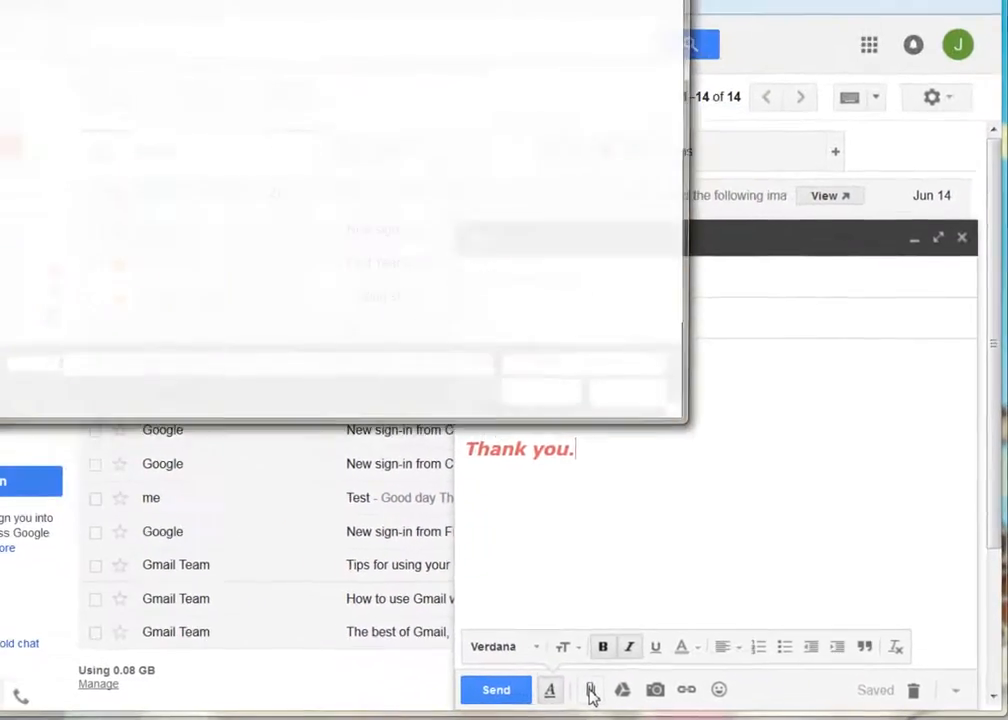
Step: Attach 'webdesign marks_final 2015.xlsx' from the Documents library to the draft
click(590, 690)
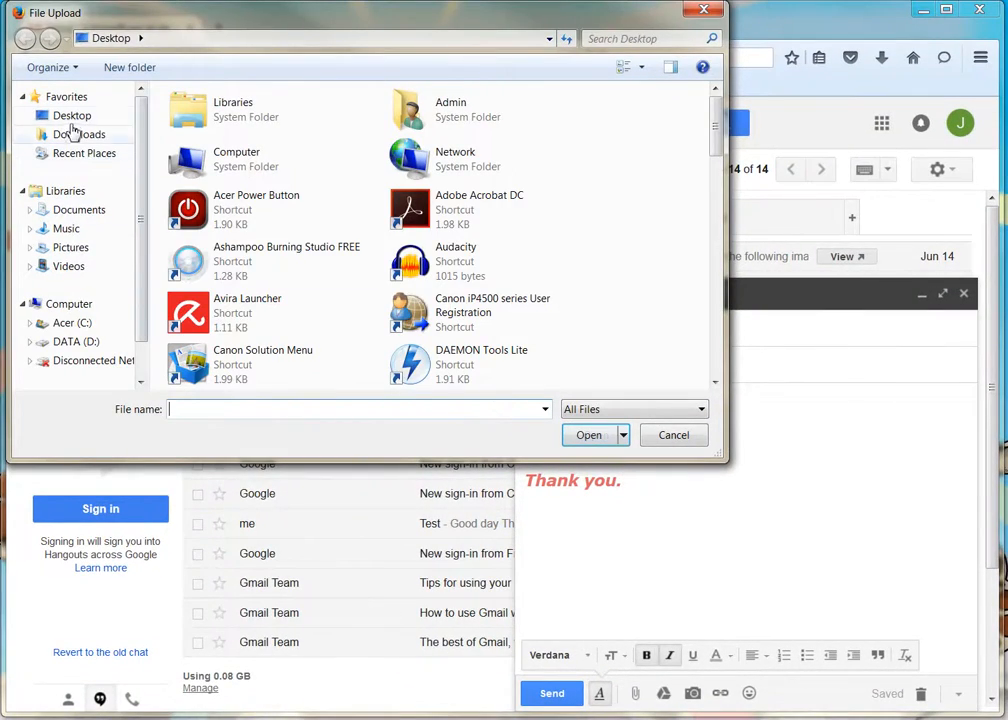
click(80, 210)
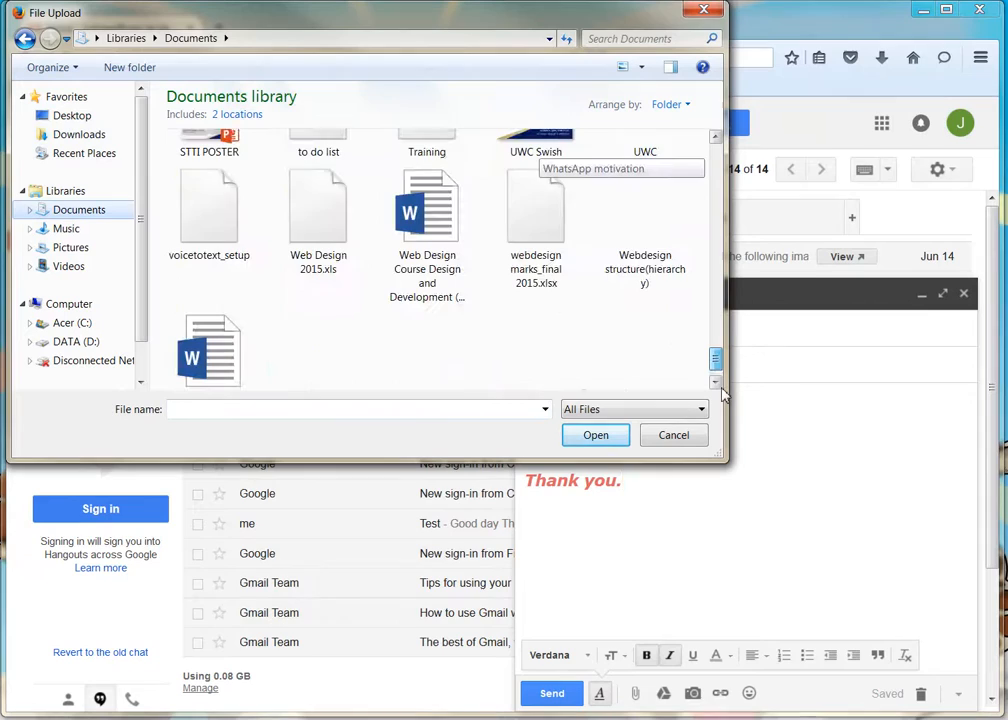
click(536, 210)
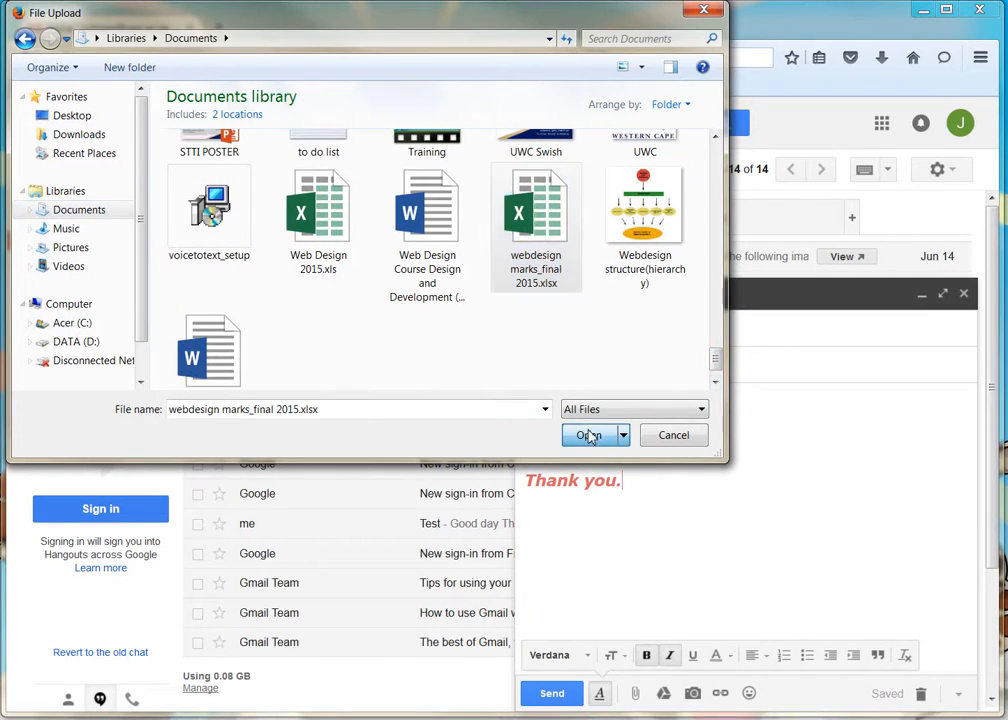
click(588, 436)
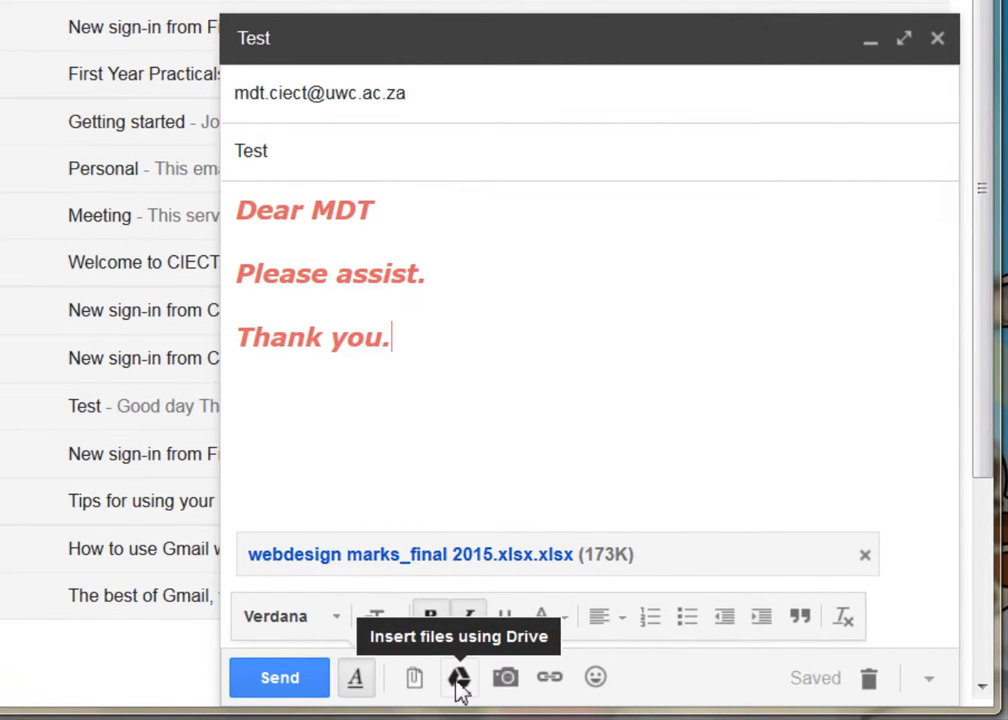
mouse_move(504, 676)
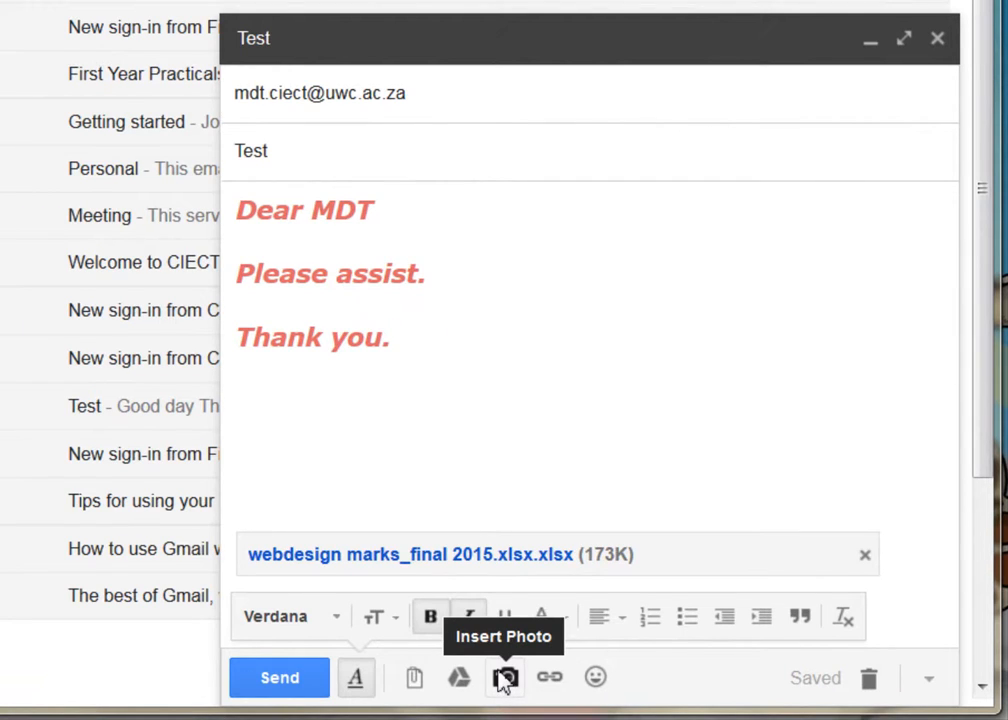
mouse_move(504, 676)
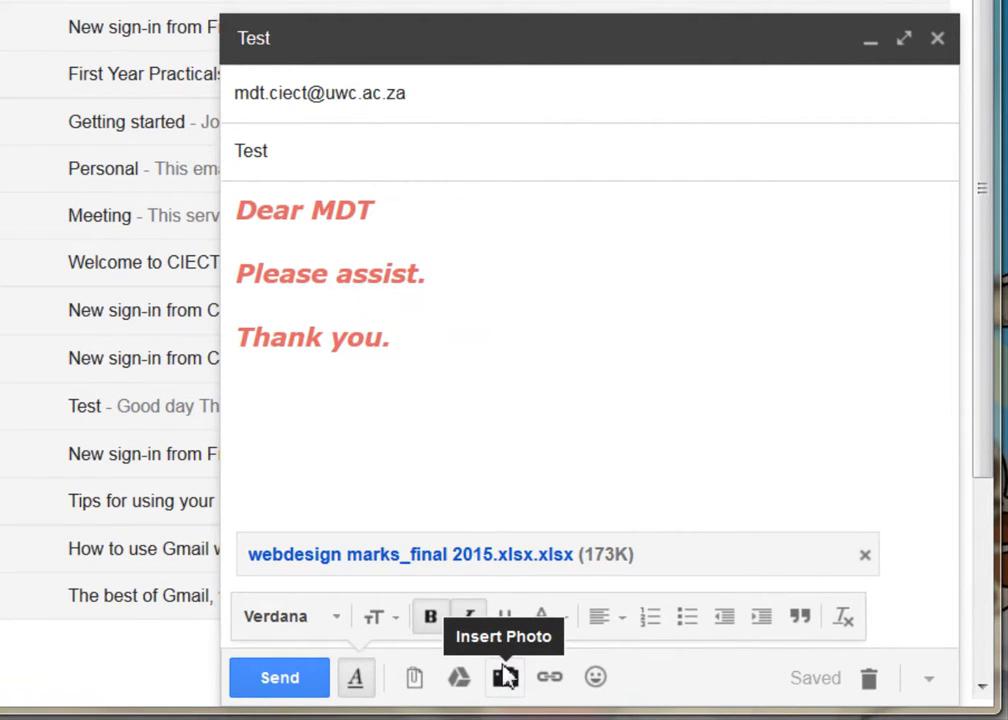
mouse_move(550, 676)
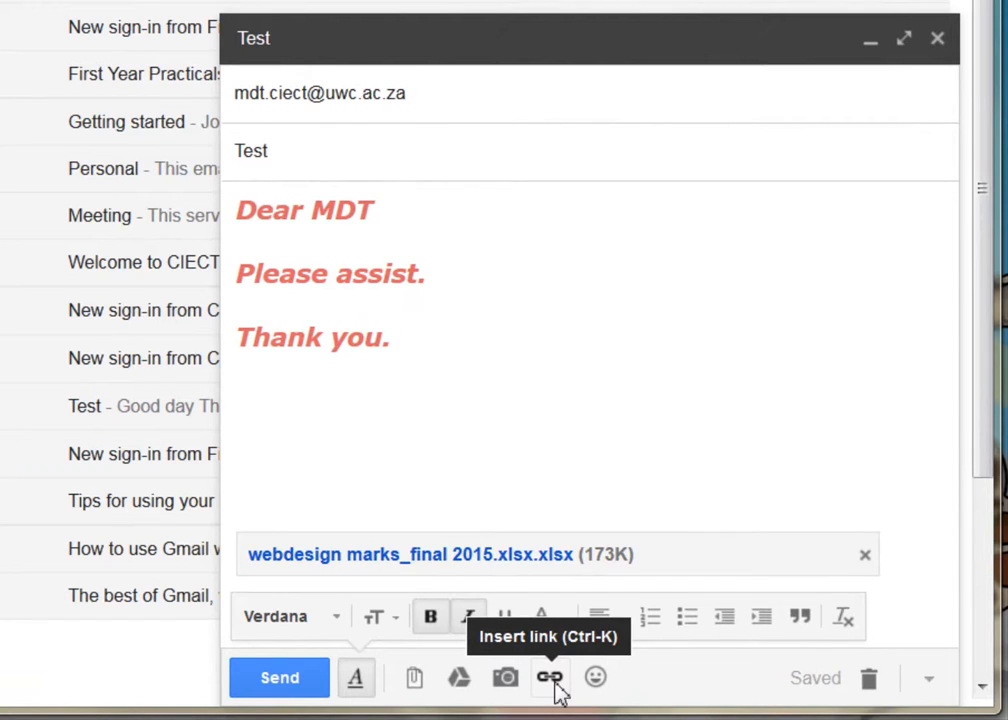
mouse_move(596, 678)
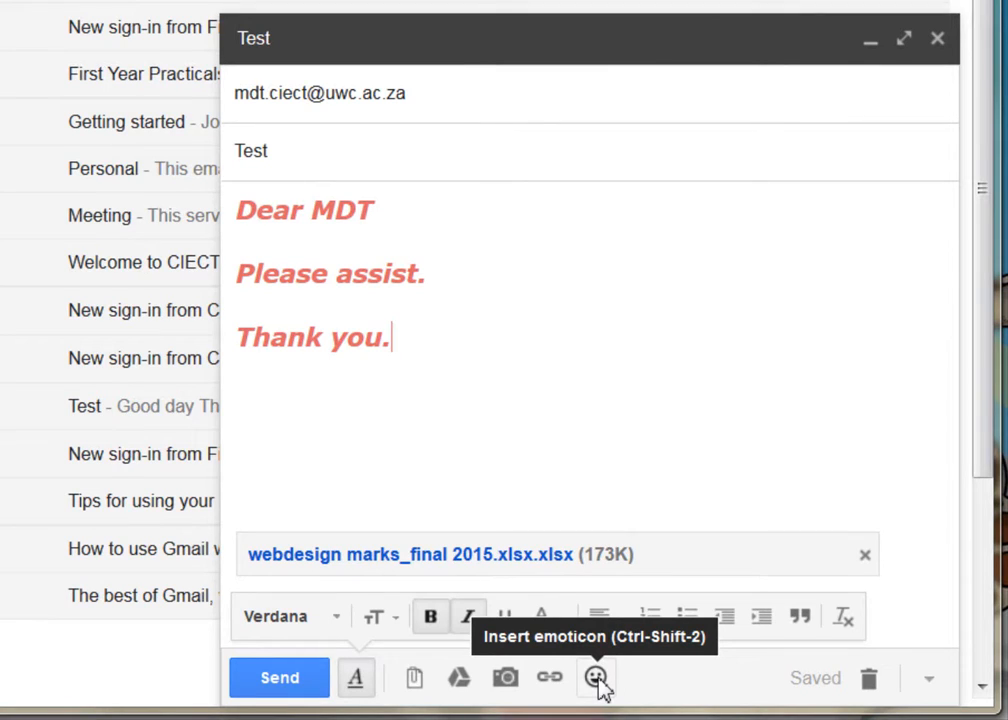
mouse_move(628, 684)
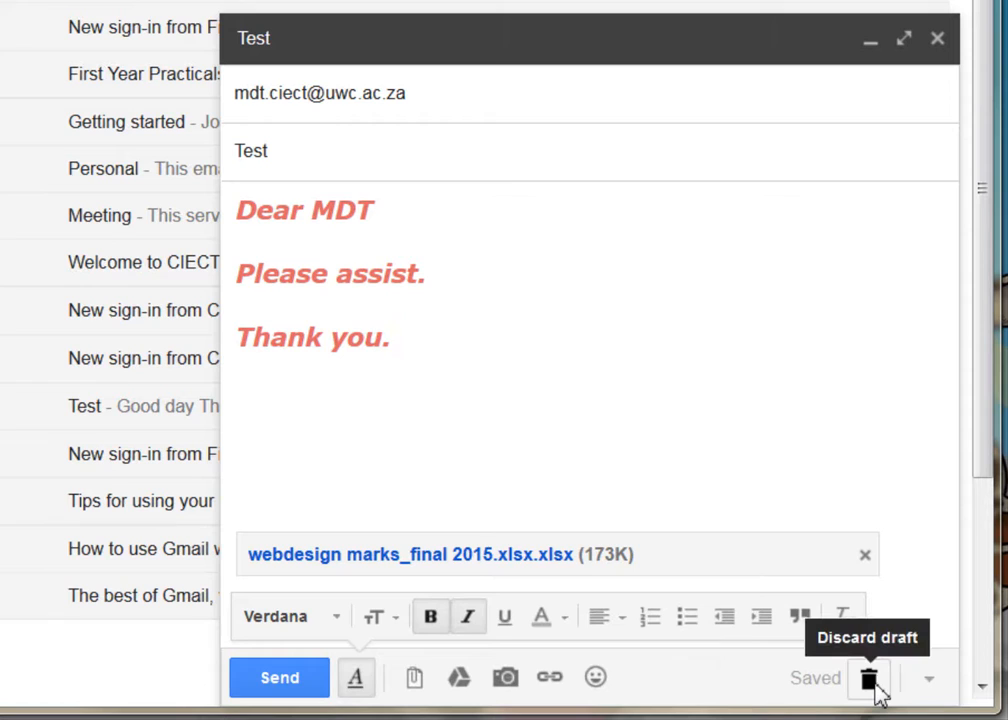
click(392, 336)
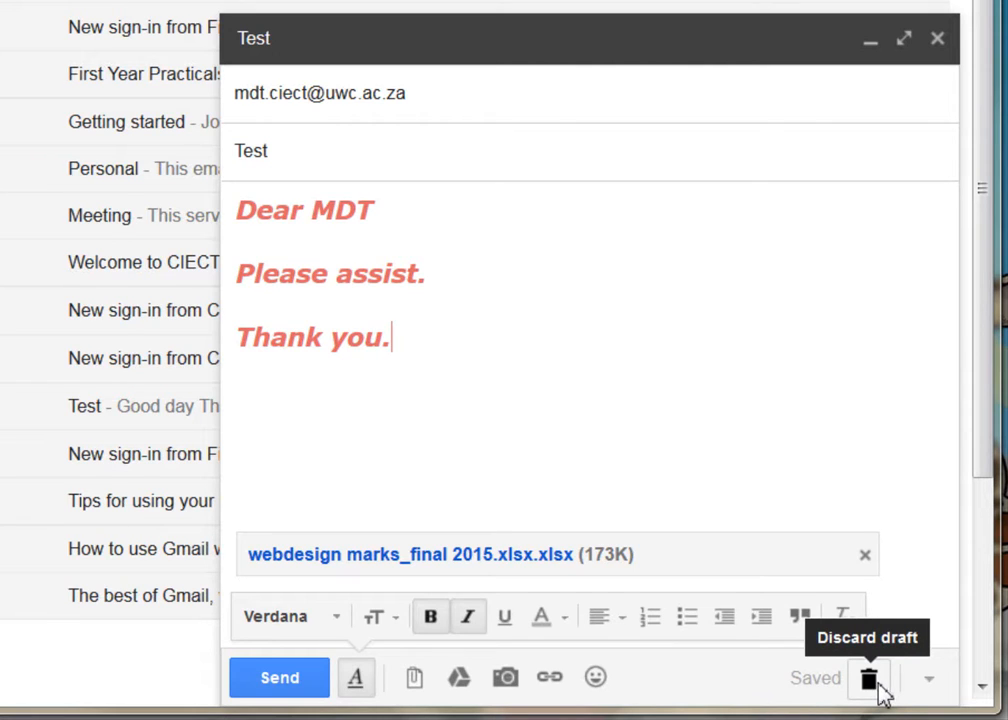
click(928, 678)
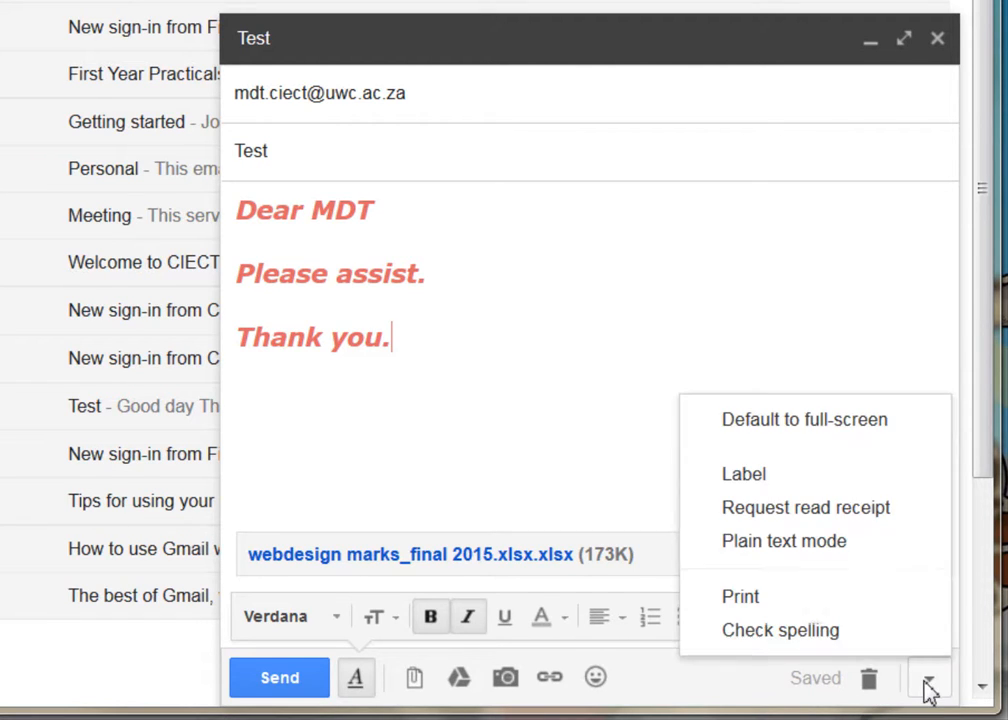
mouse_move(804, 508)
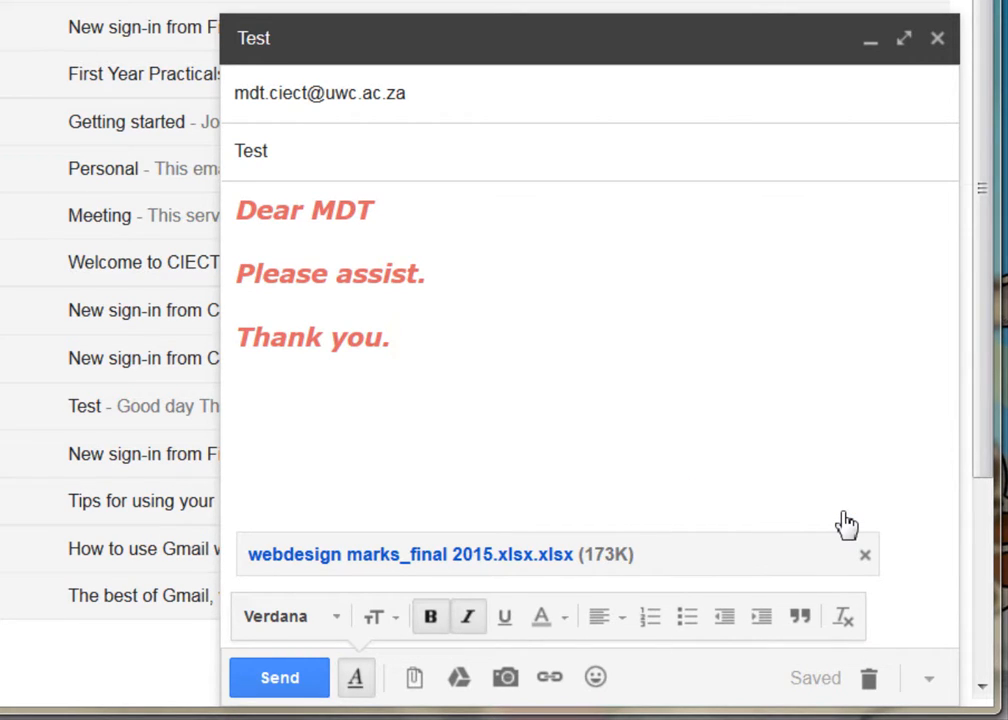
mouse_move(280, 676)
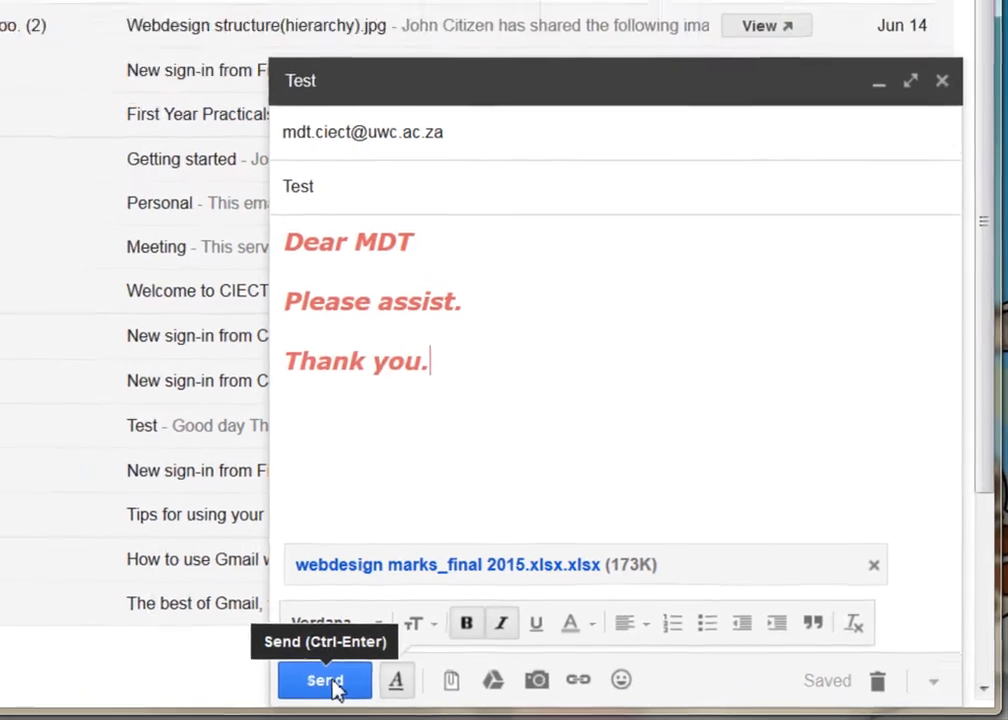
Step: Send the message, undo the send, and close the recalled draft
click(324, 680)
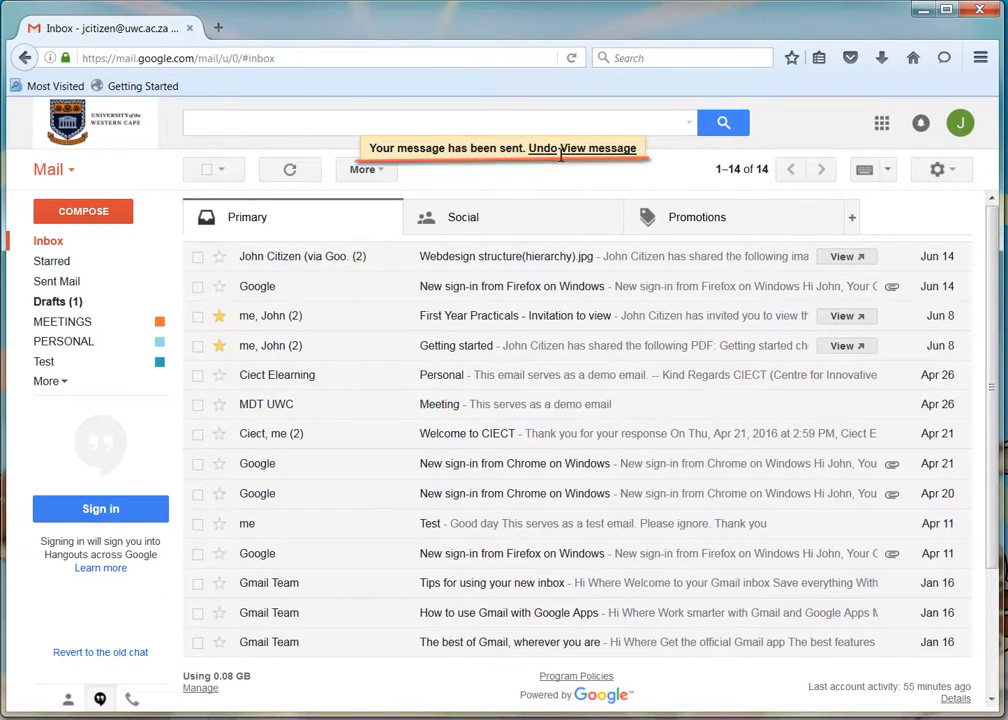
click(544, 148)
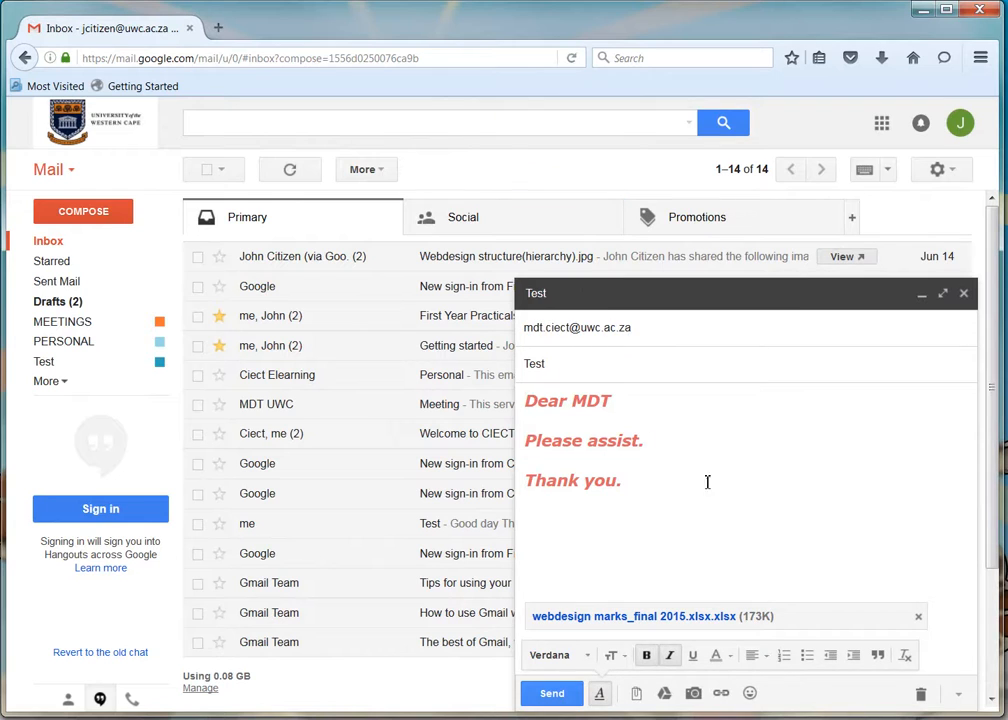
click(964, 292)
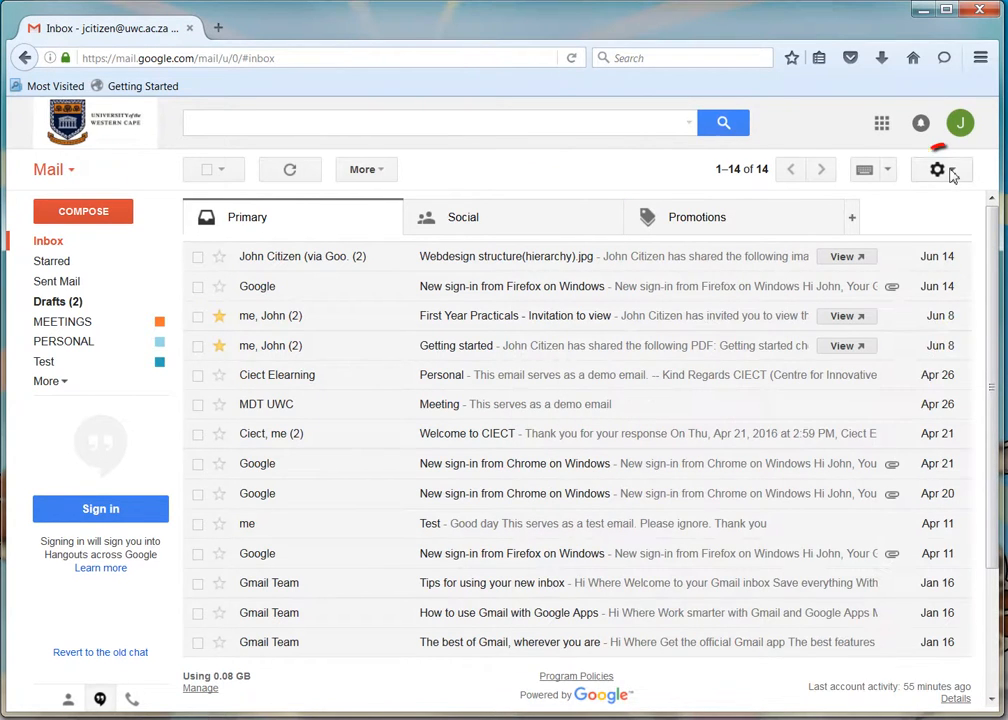
Step: Go to the full Settings page and scroll to the Undo Send section under General
click(936, 168)
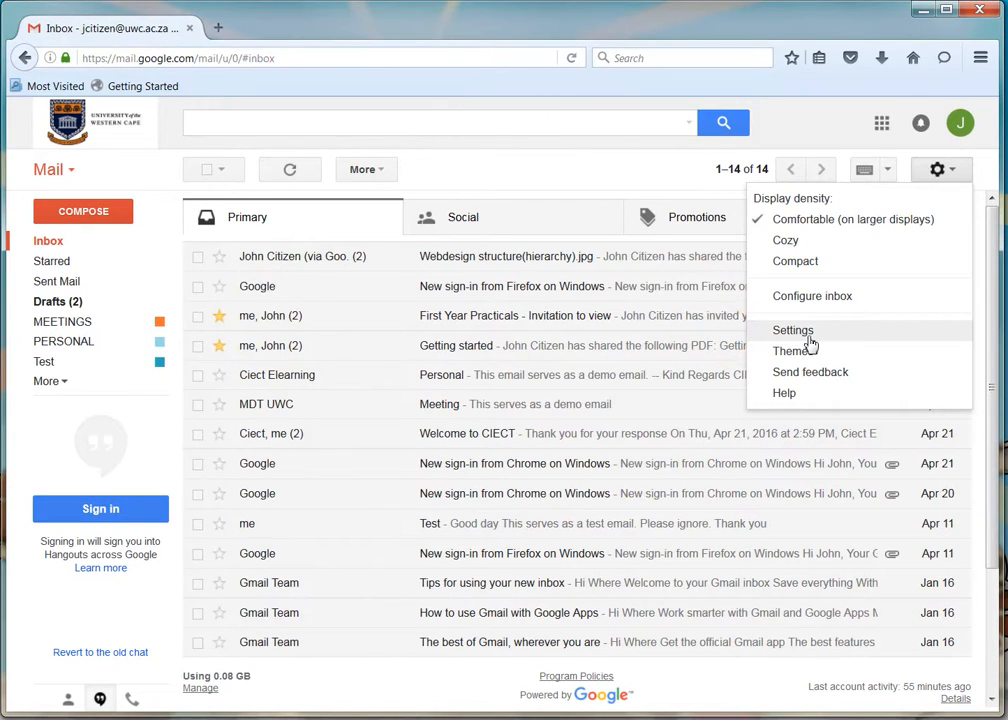
click(792, 330)
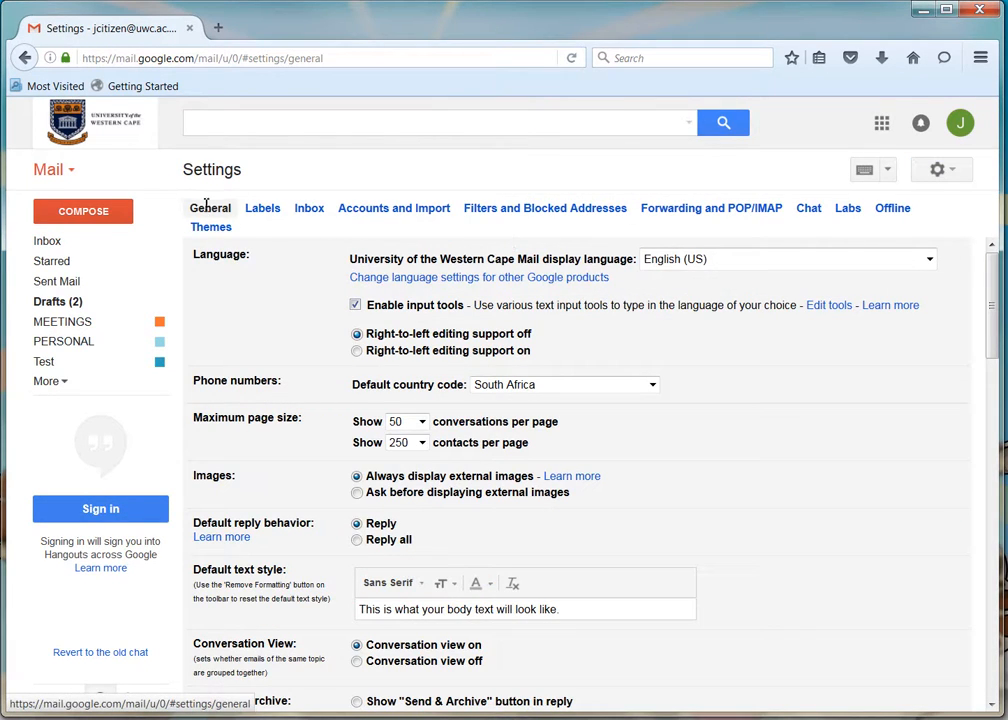
mouse_move(318, 330)
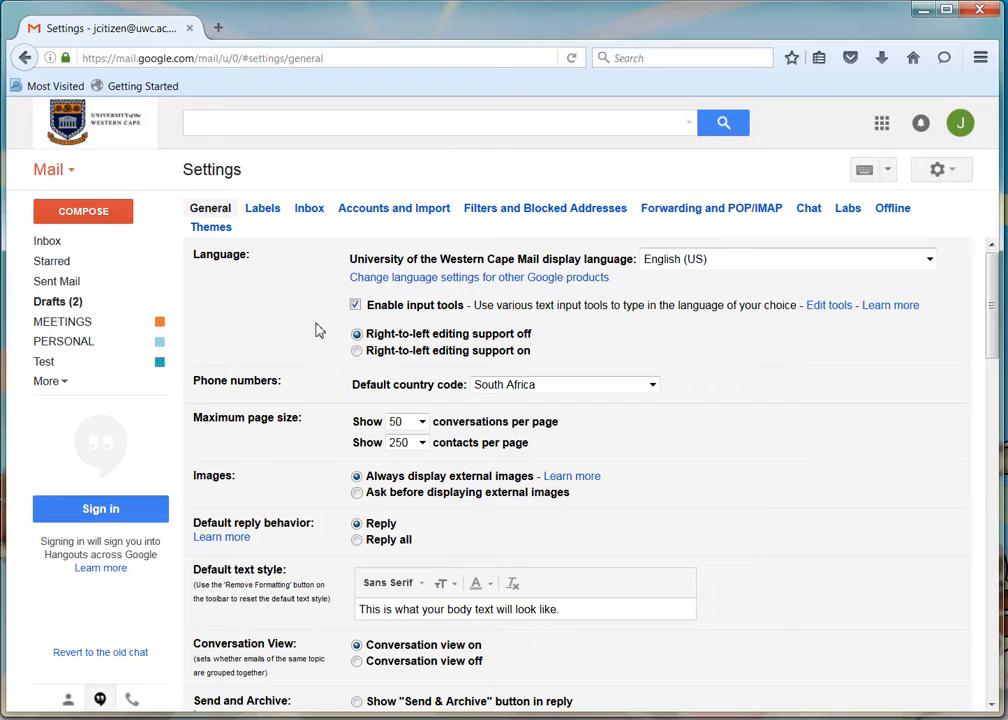
scroll(down, 3)
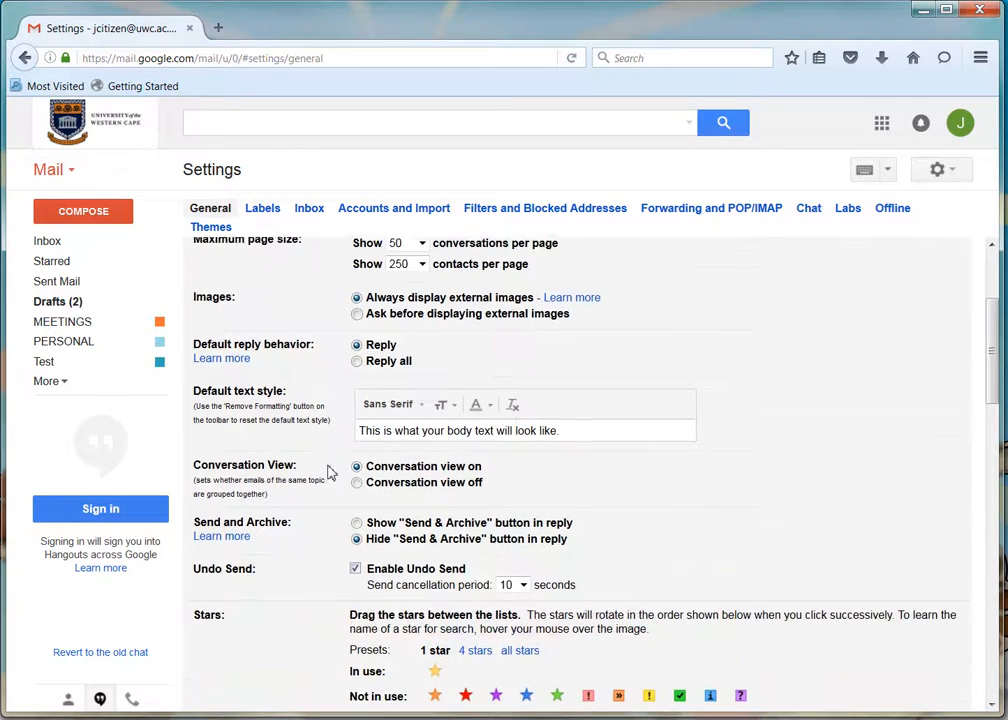
scroll(down, 3)
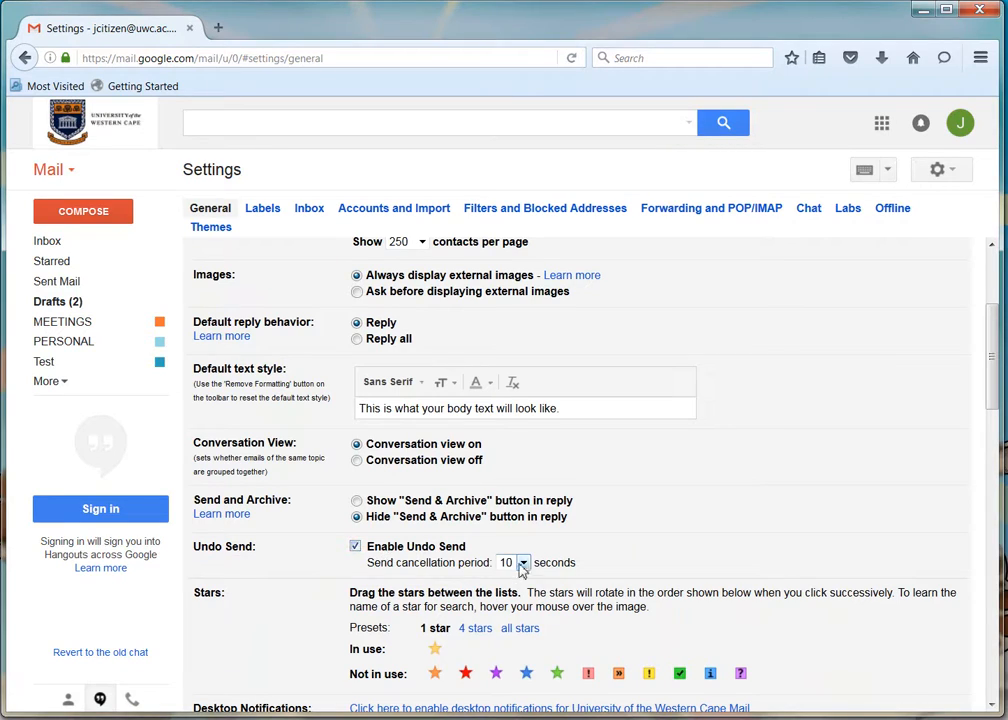
Step: Set the Undo Send cancellation period to 30 seconds and save the changes
click(522, 562)
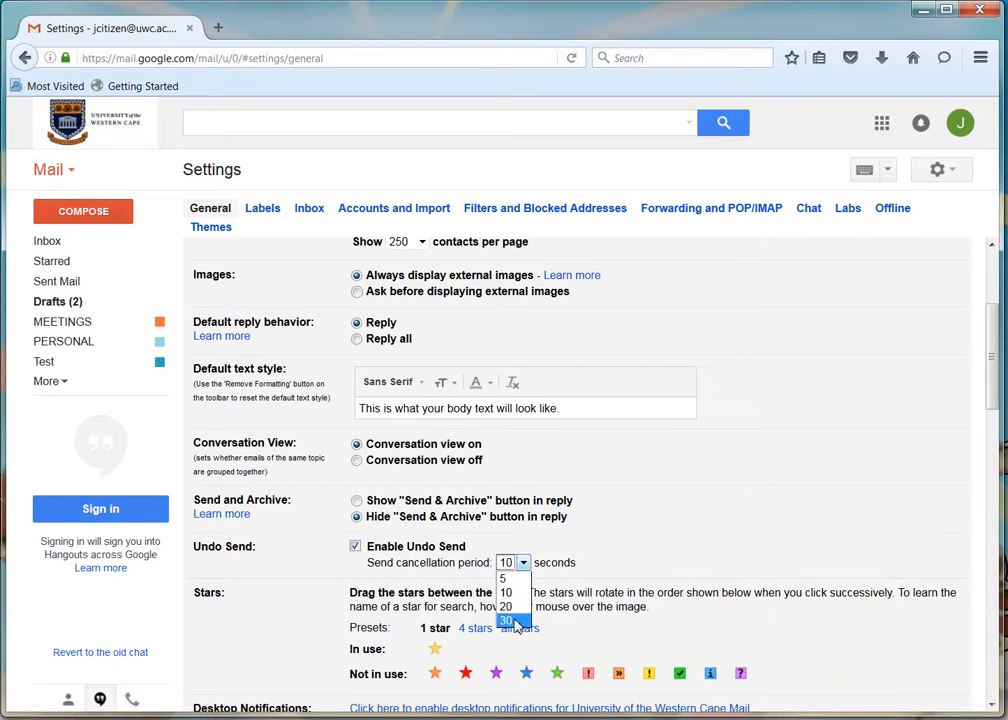
click(508, 620)
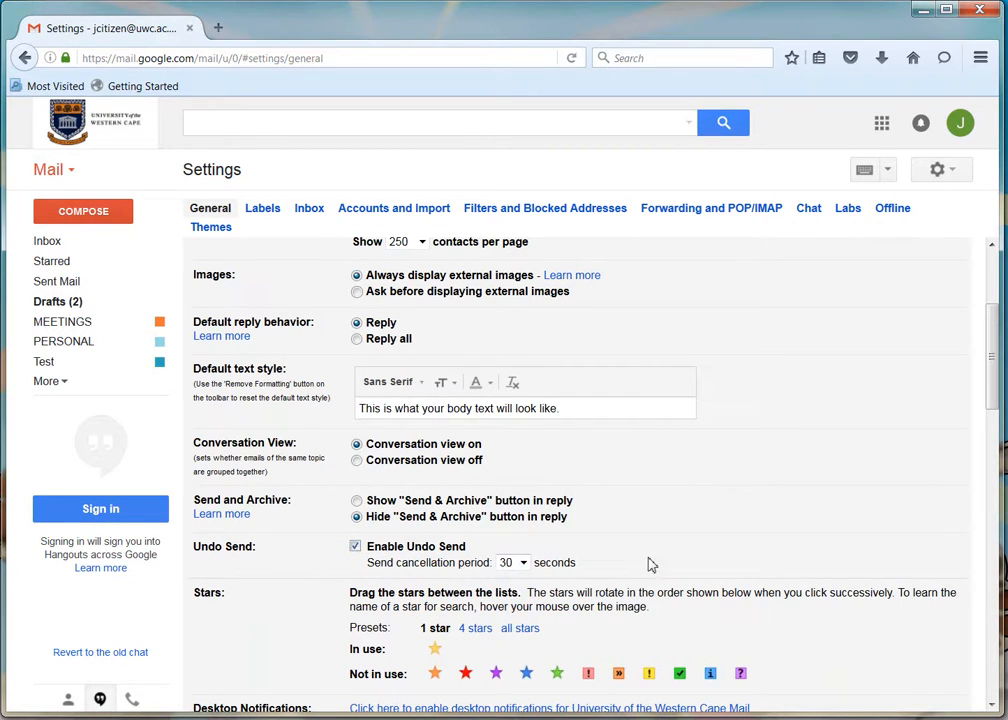
scroll(down, 3)
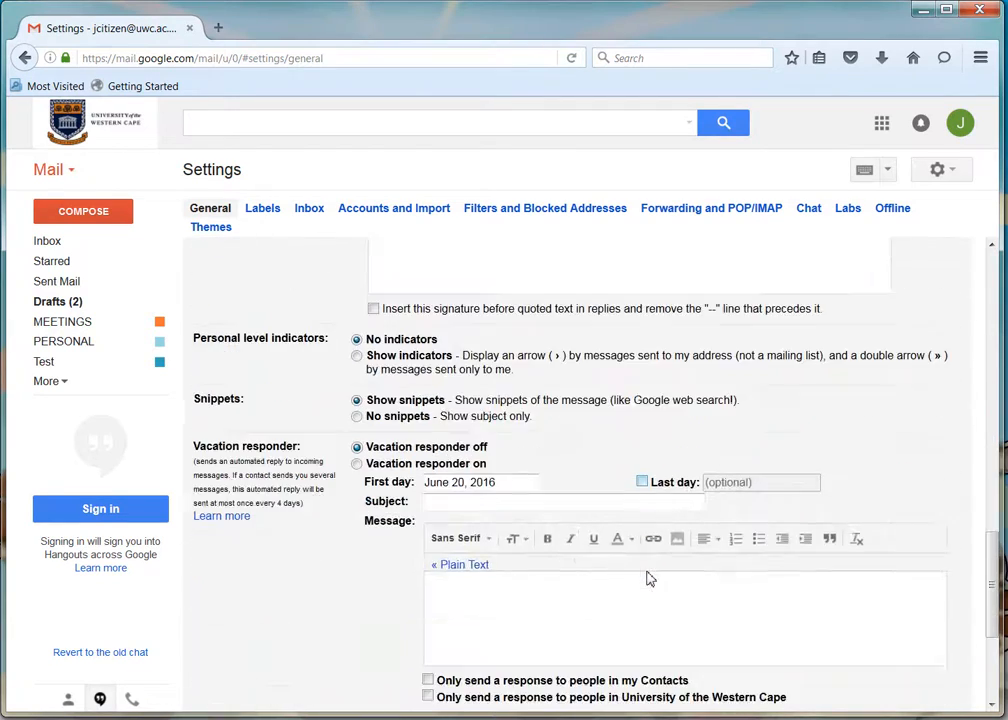
scroll(down, 3)
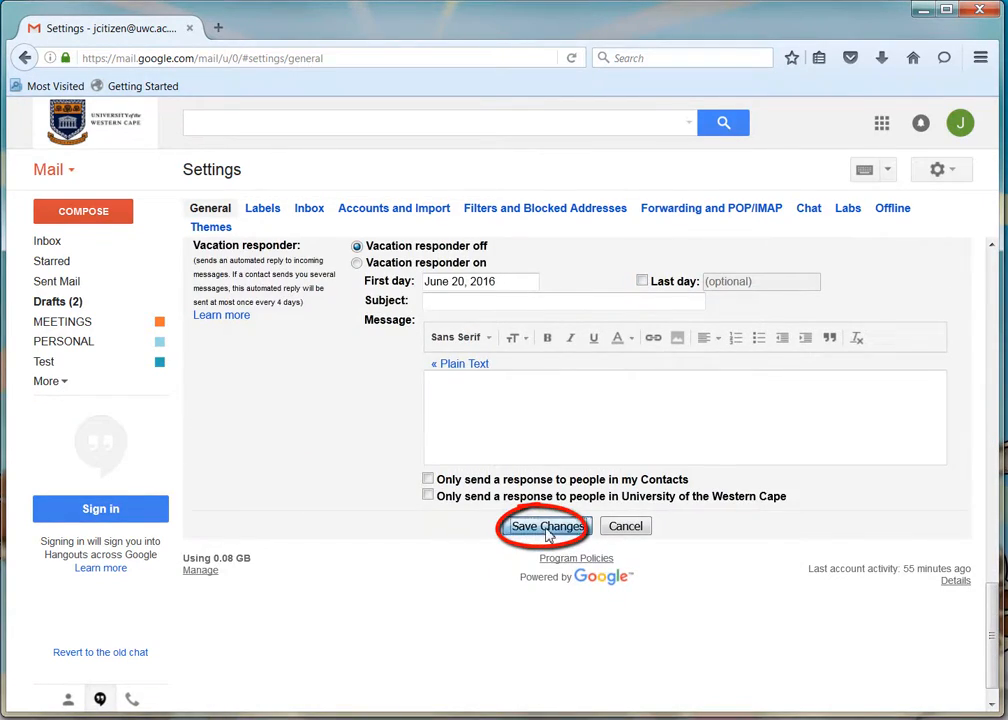
click(544, 526)
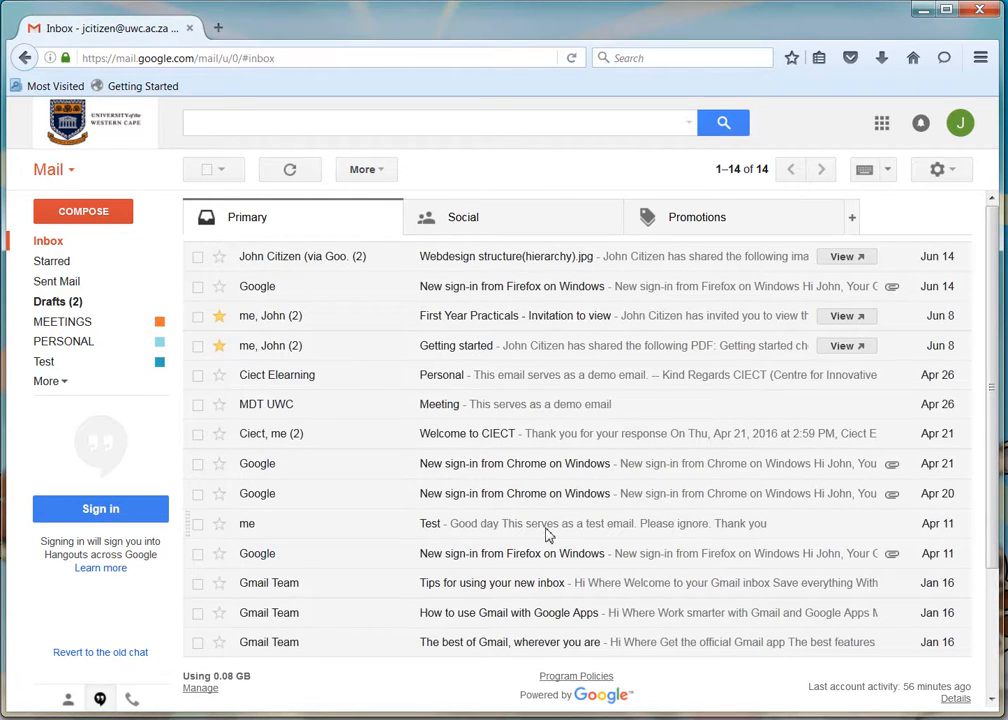
mouse_move(516, 488)
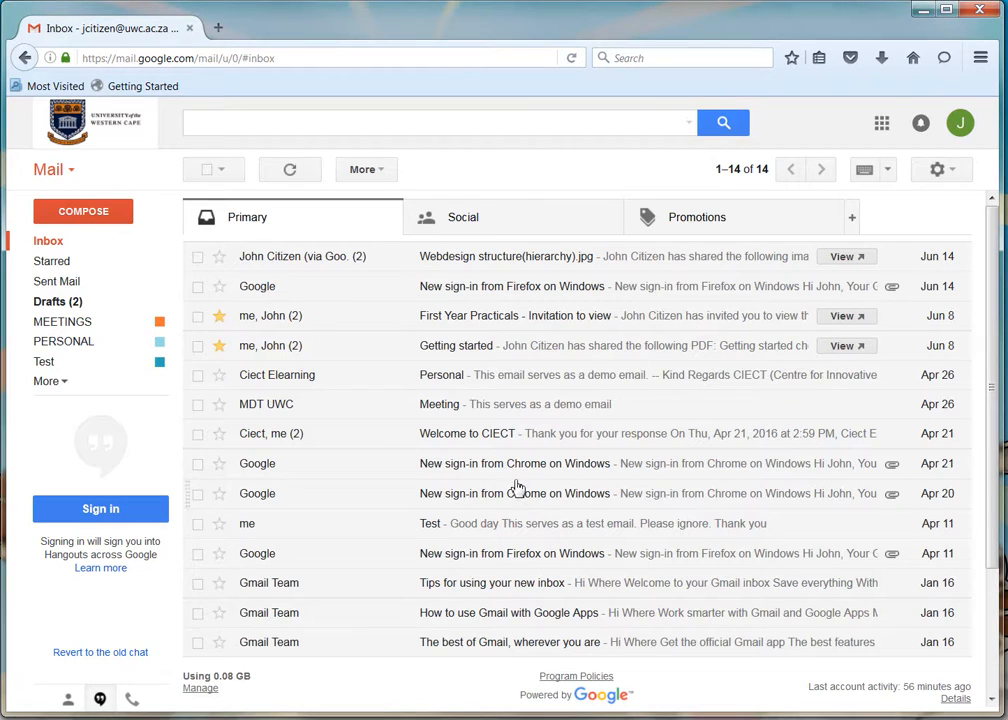
mouse_move(464, 320)
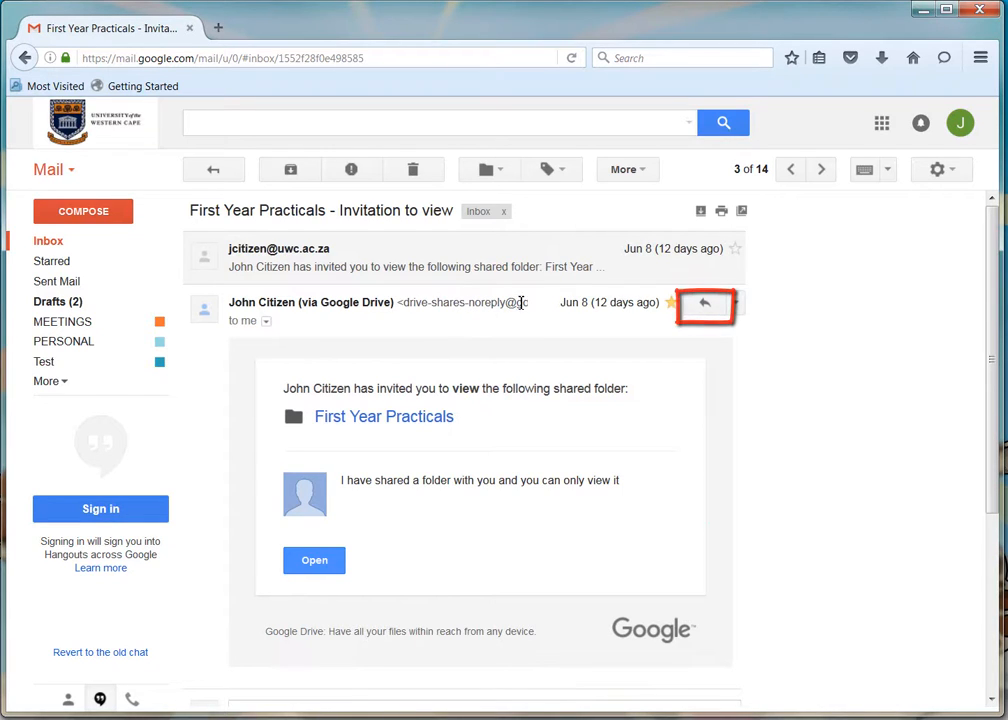
mouse_move(704, 302)
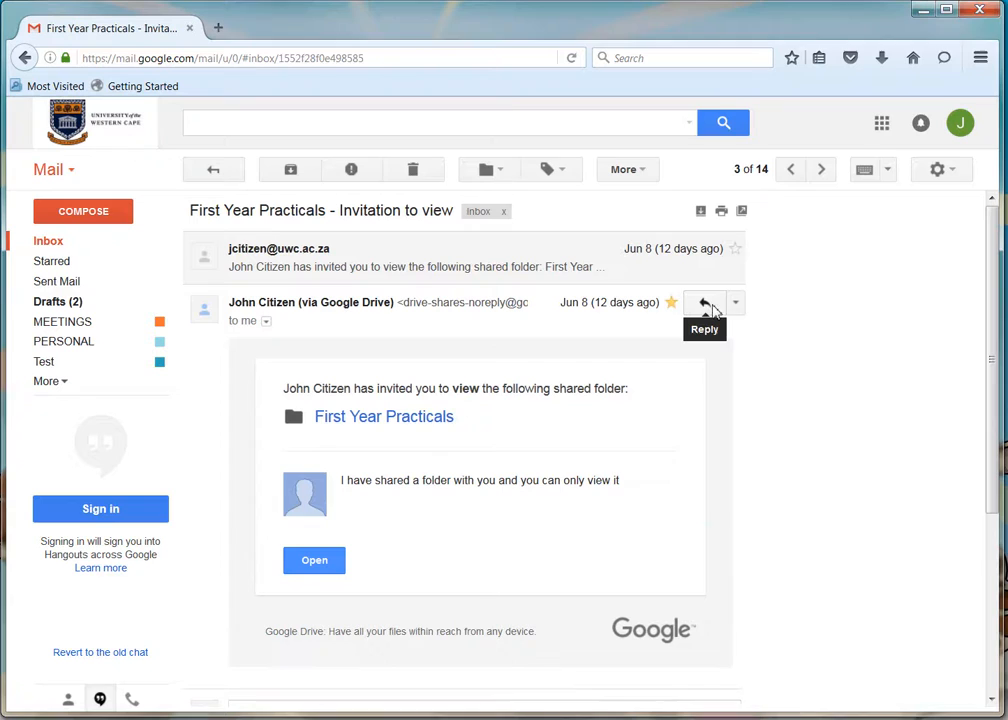
Step: Show the More actions menu beside Reply, revealing the Forward option
click(736, 302)
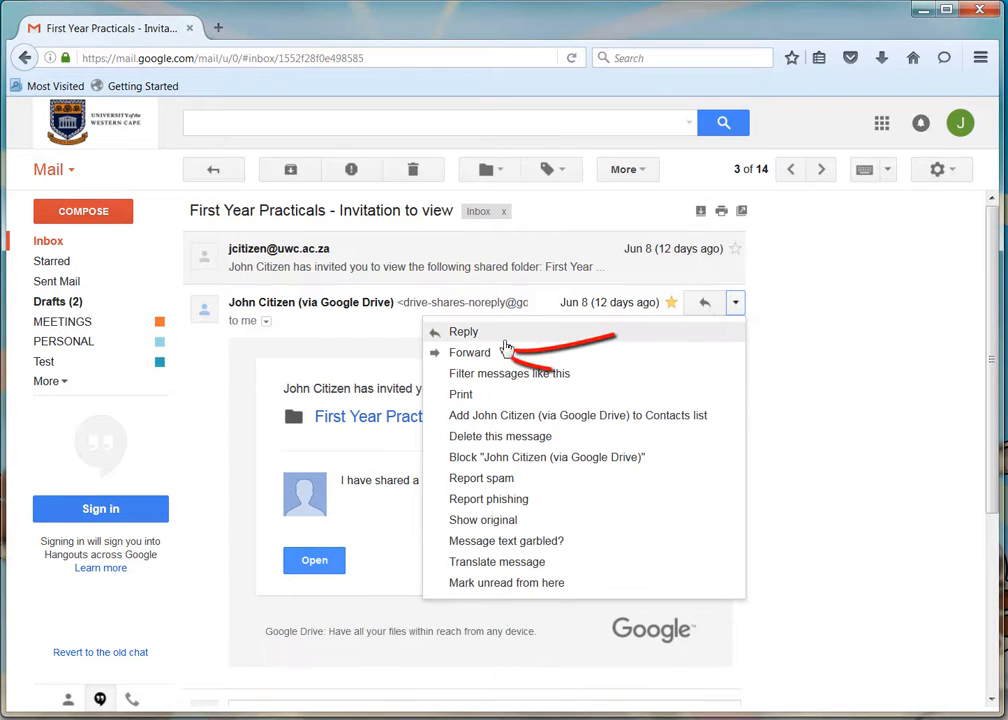